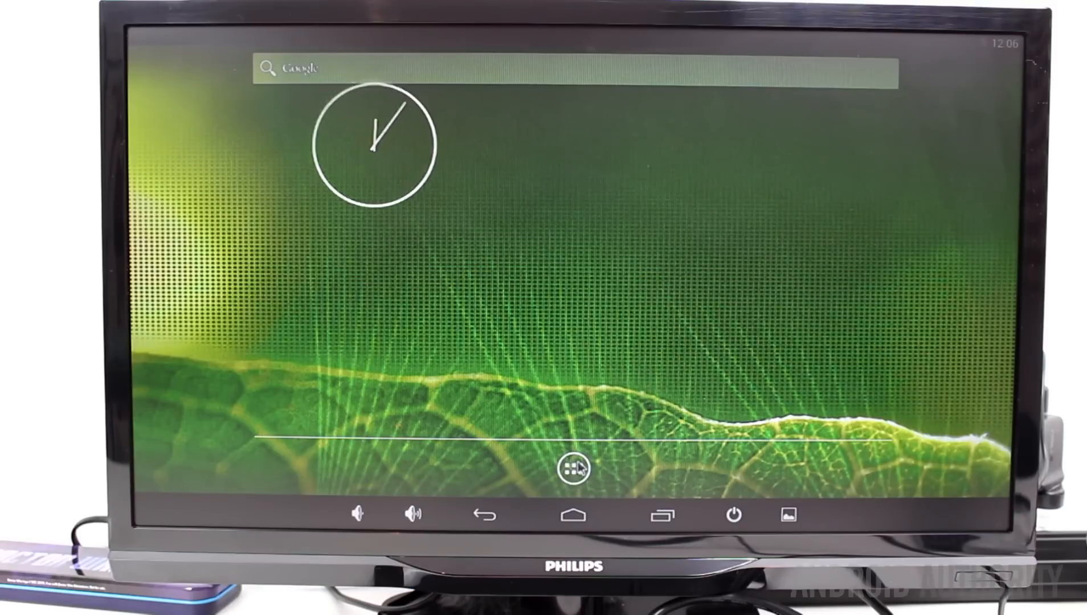
Launch ODROID Utility and grant it superuser access with the choice remembered forever.
left_click(571, 472)
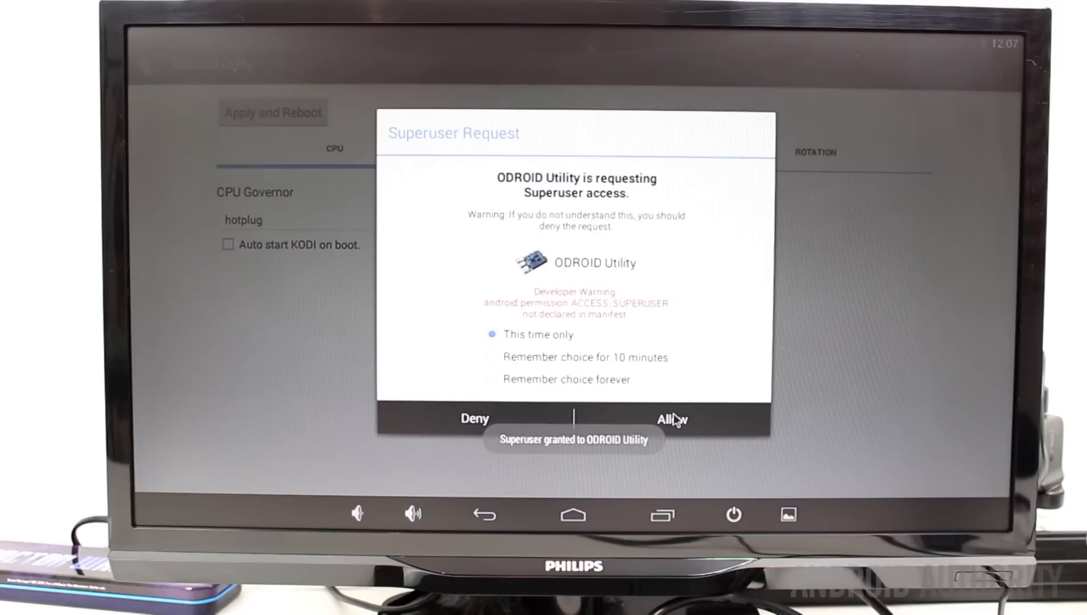
left_click(491, 379)
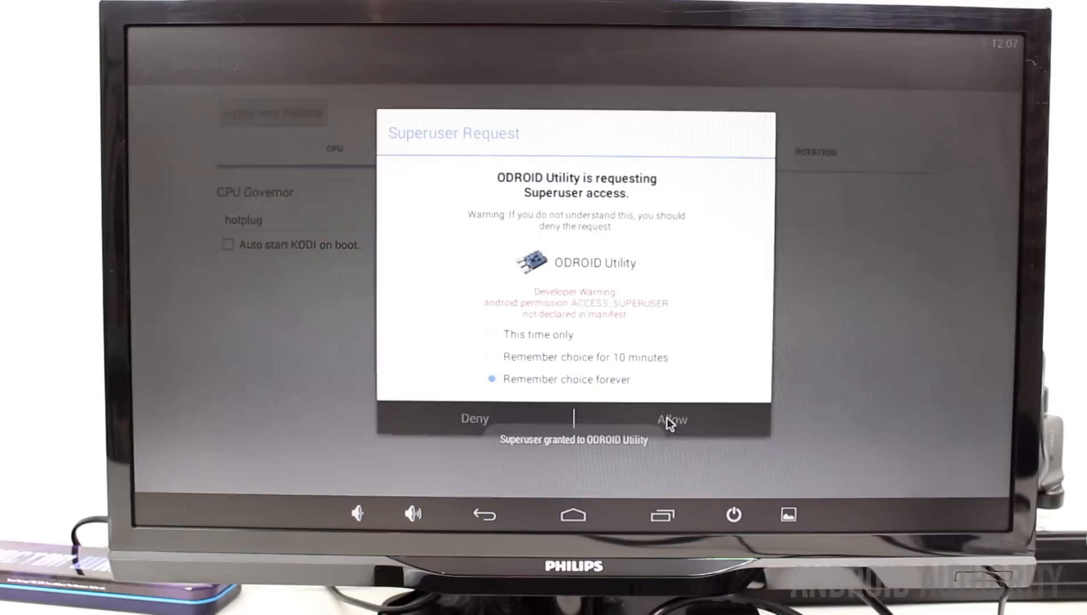
left_click(671, 418)
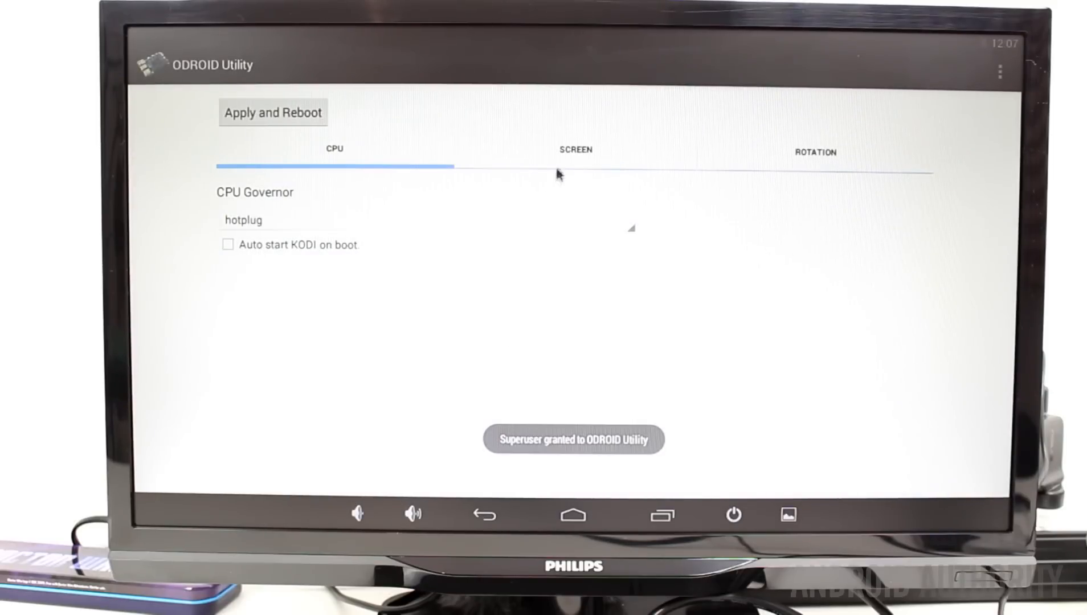
mouse_move(563, 156)
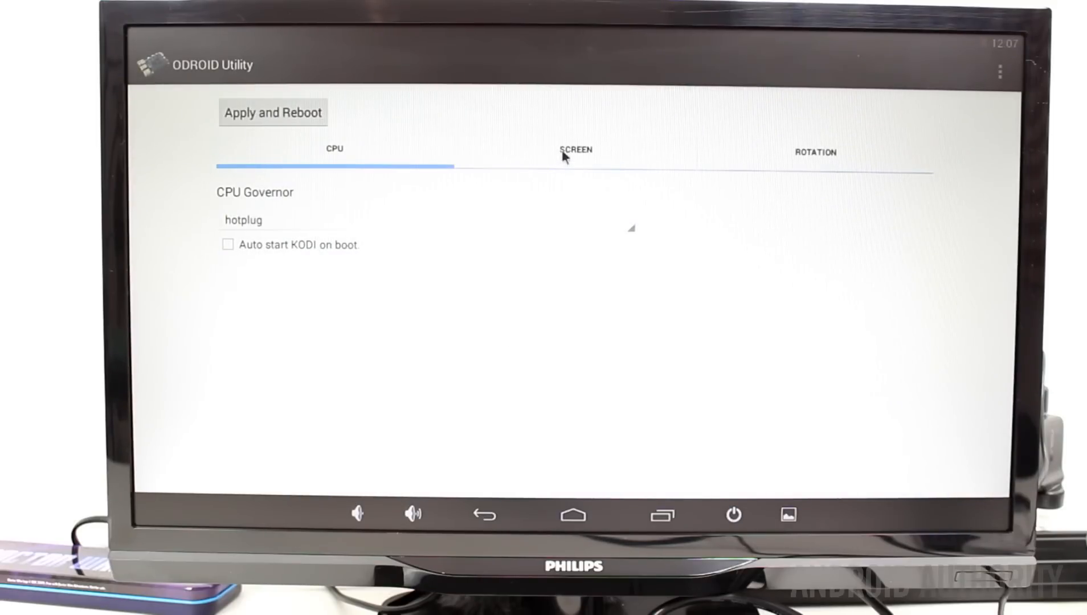
Show the utility's screen resolution settings and then its CPU settings.
left_click(574, 149)
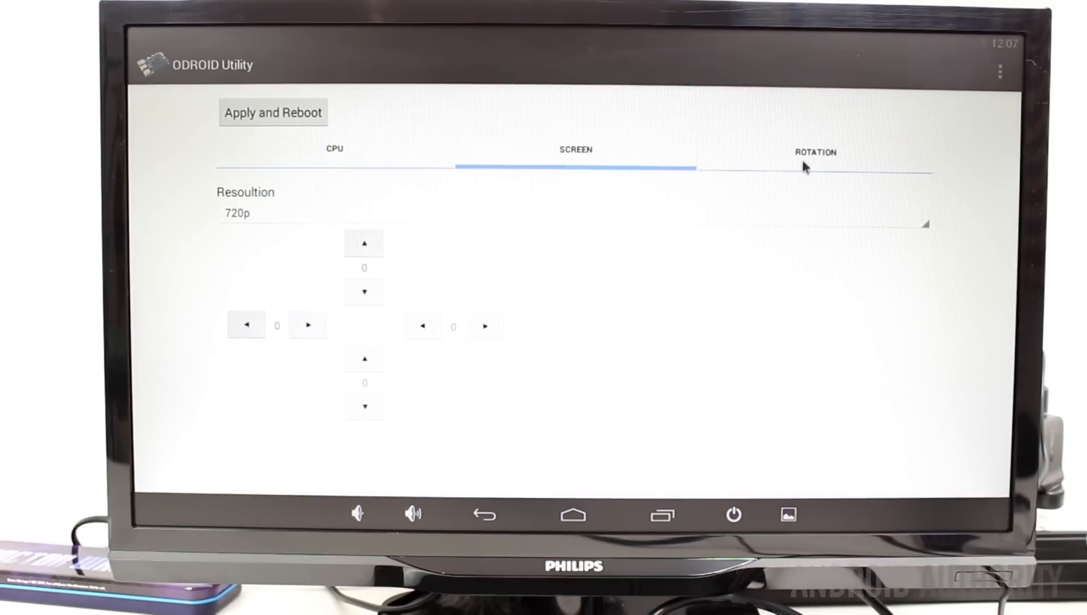
mouse_move(582, 159)
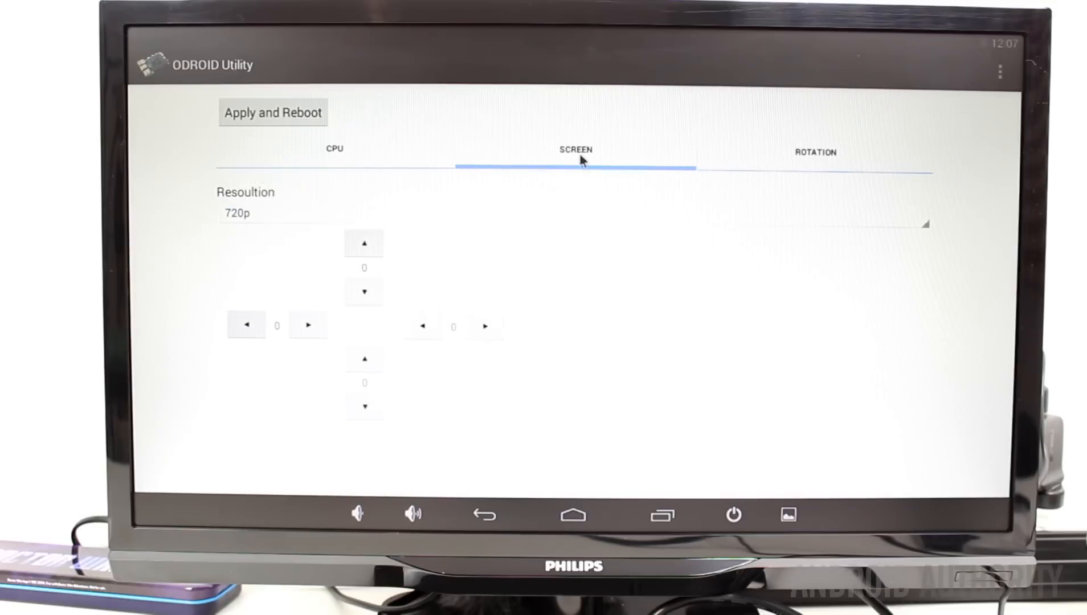
left_click(334, 149)
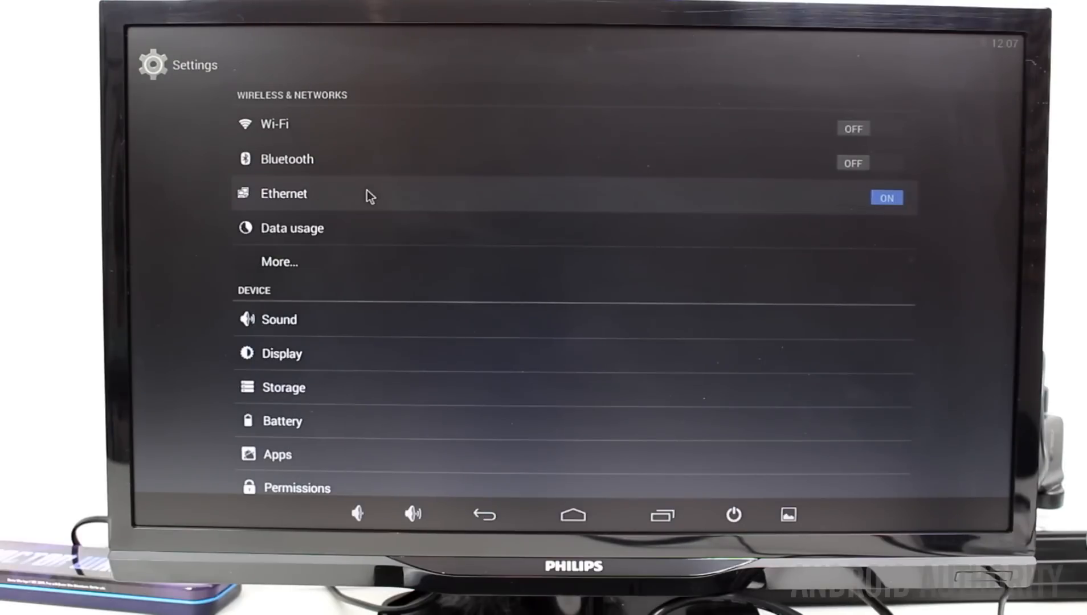
Go into Android's Ethernet settings and its Ethernet configuration options.
left_click(283, 194)
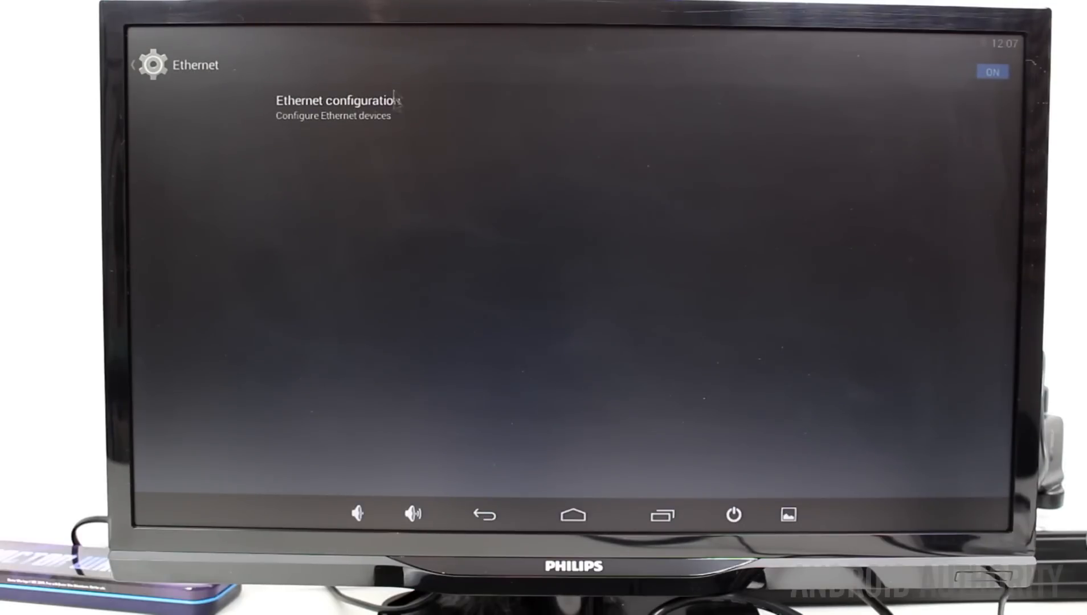
left_click(334, 100)
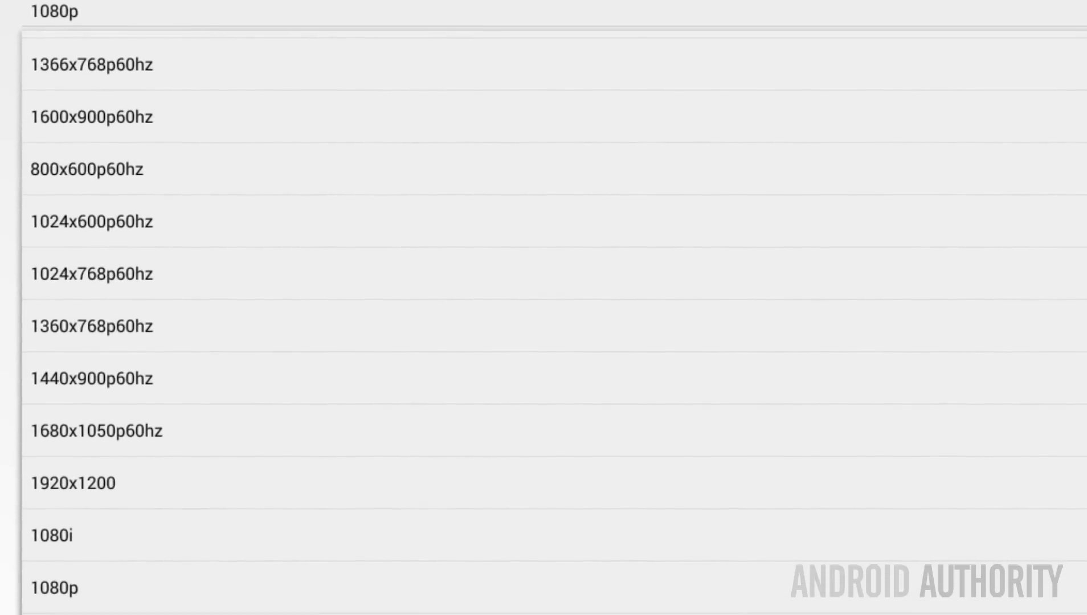
Scroll the Resolution list through modes from 800x600 up to 1080p and 50Hz modes.
scroll("down", 3)
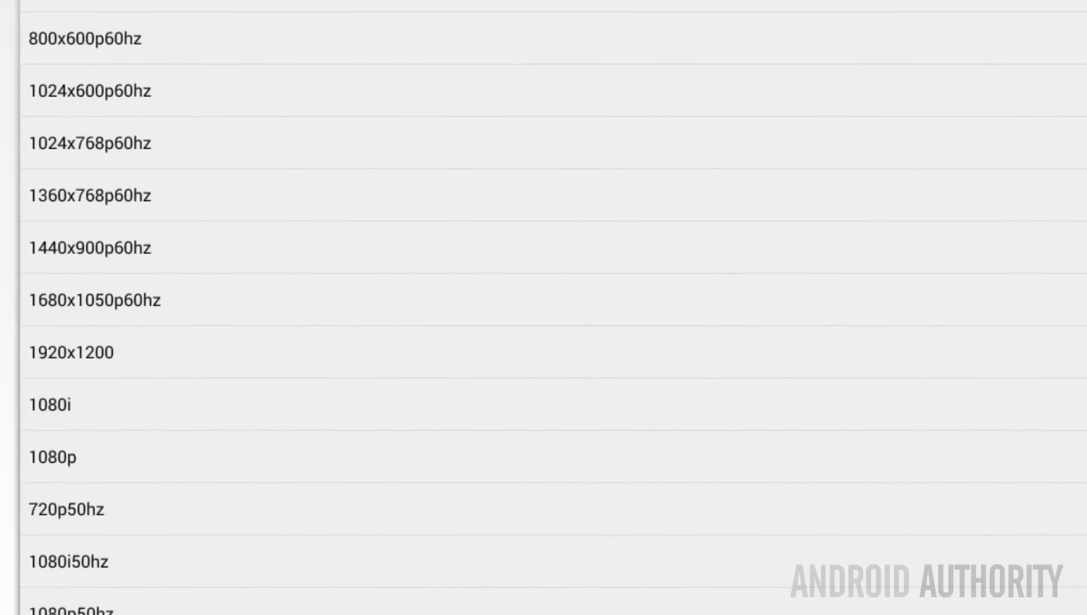
scroll("down", 3)
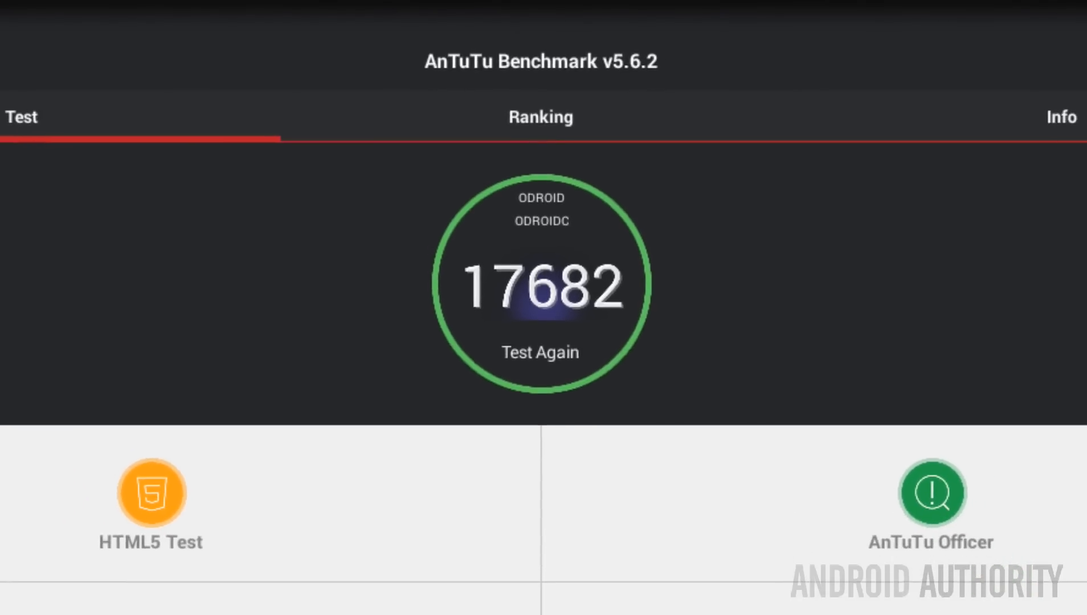
Scroll the AnTuTu Benchmark results to review the overall score of 17682.
scroll("down", 3)
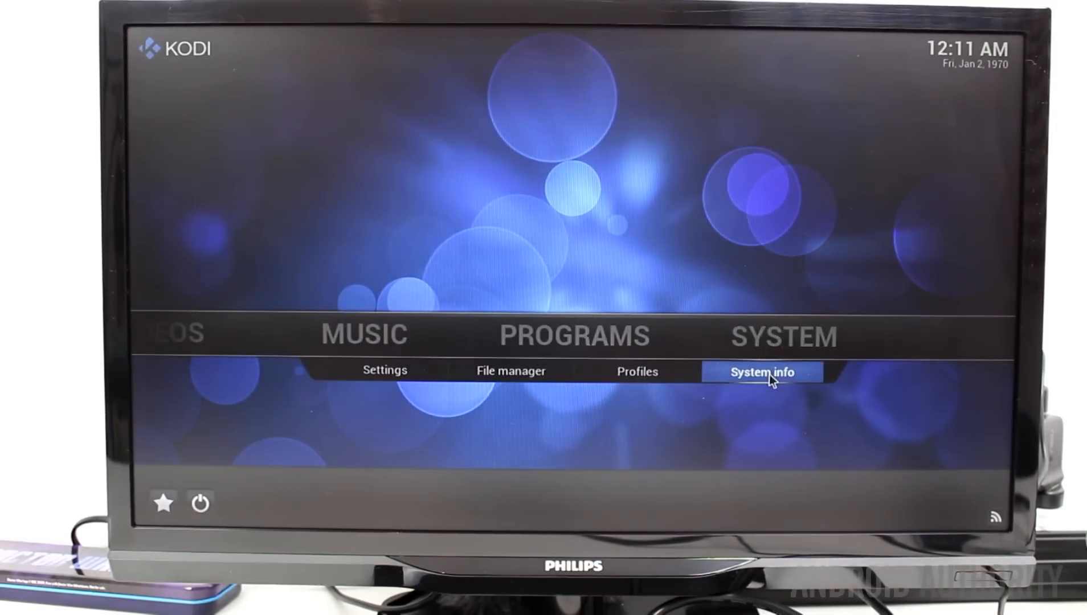
Open Kodi's System info pages from the SYSTEM section of the home menu.
left_click(761, 370)
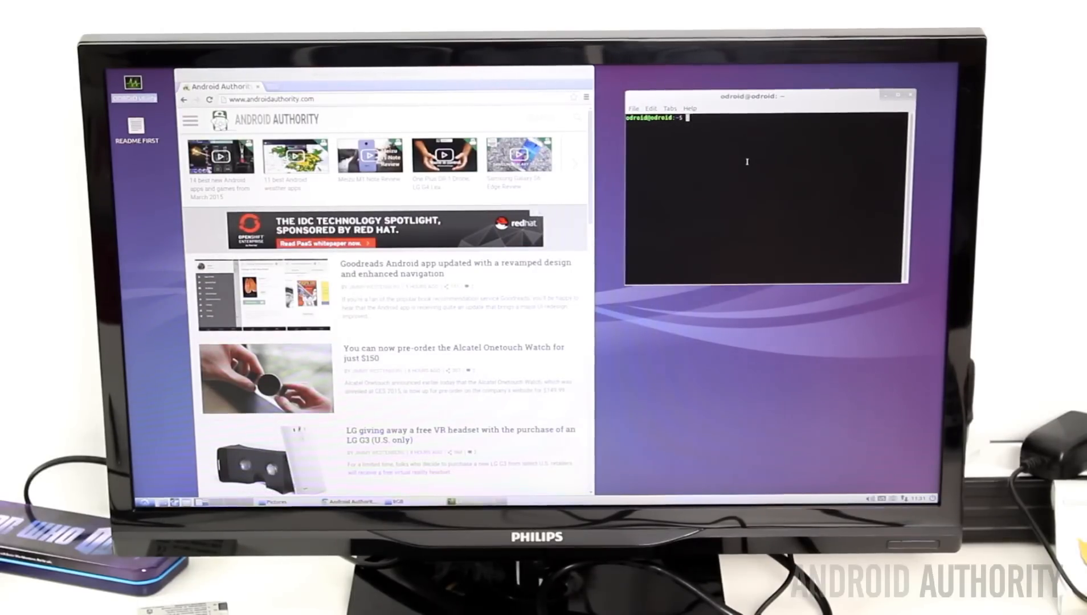
Run top in LXTerminal, bring Chromium forward and scroll its page, then reopen the menu.
type("top")
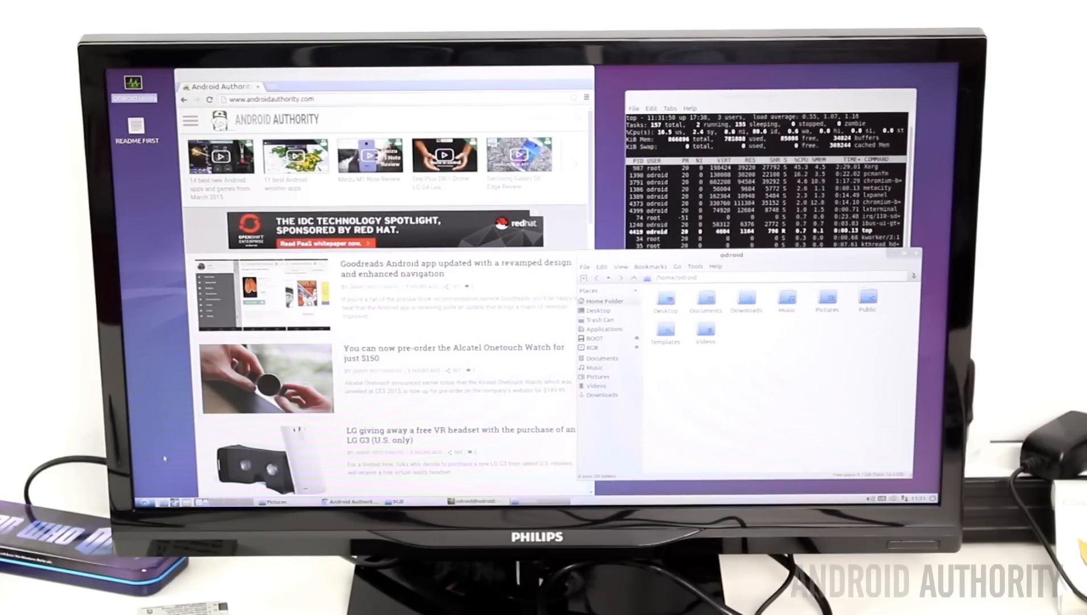
left_click(142, 502)
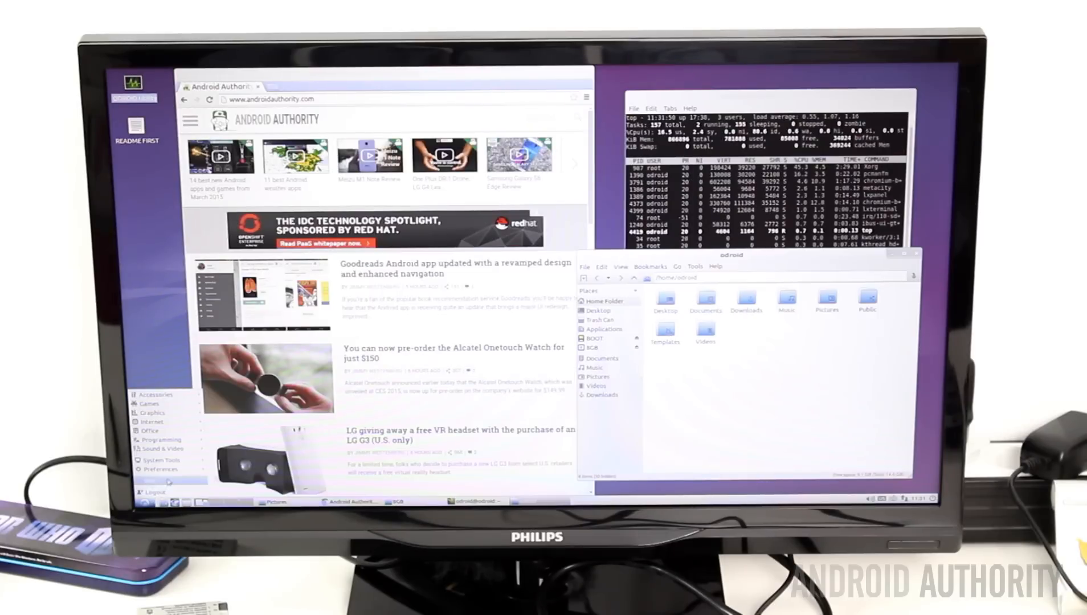
left_click(161, 448)
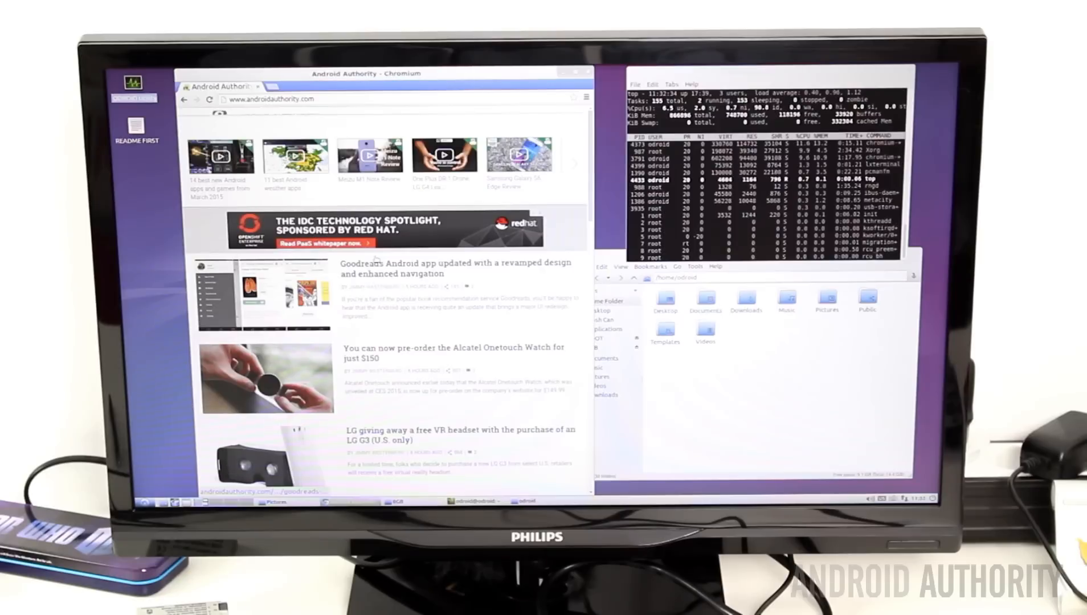
scroll("down", 3)
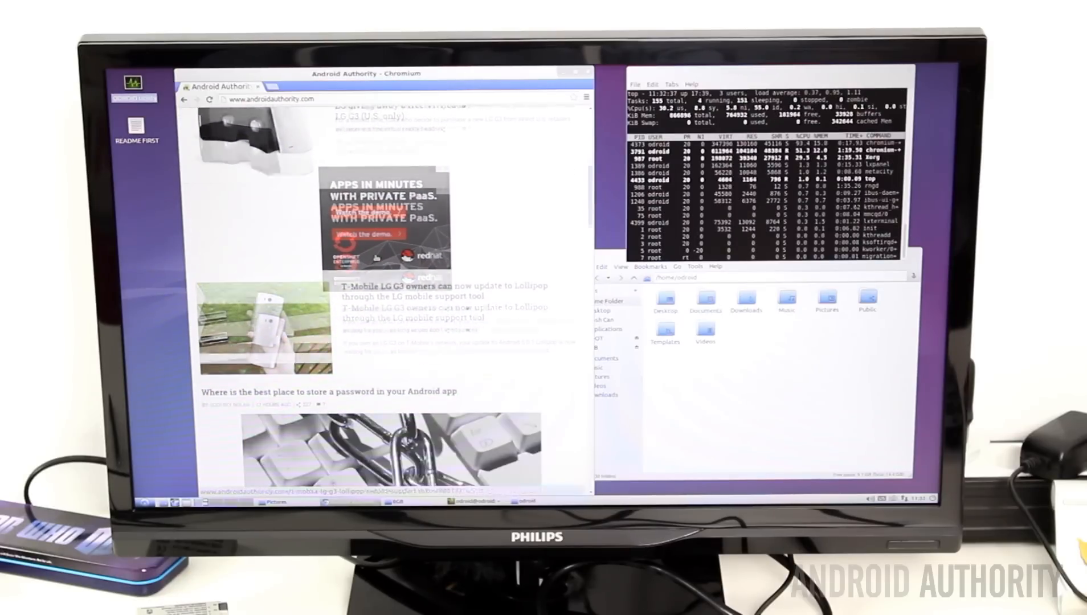
scroll("down", 3)
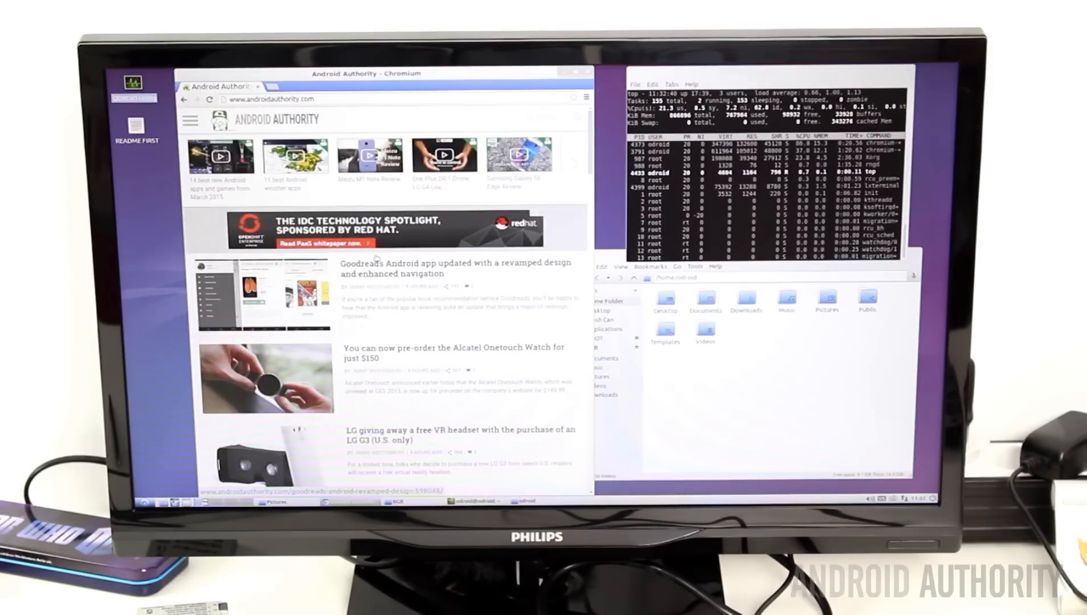
left_click(142, 503)
type("cat /")
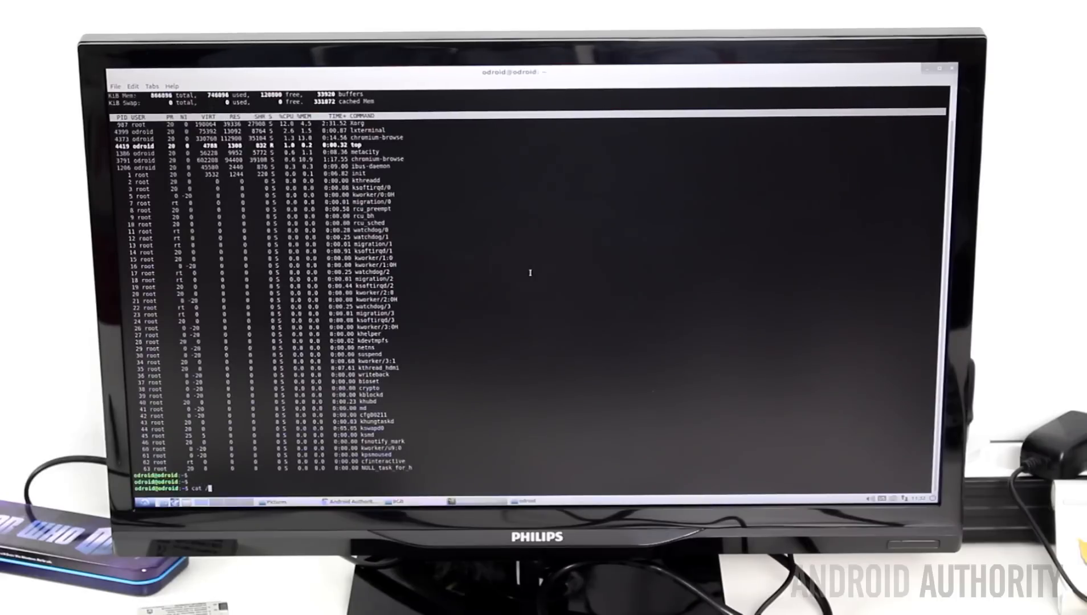
Continue typing the cat /proc/c... command in LXTerminal to read system information.
type("proc/c")
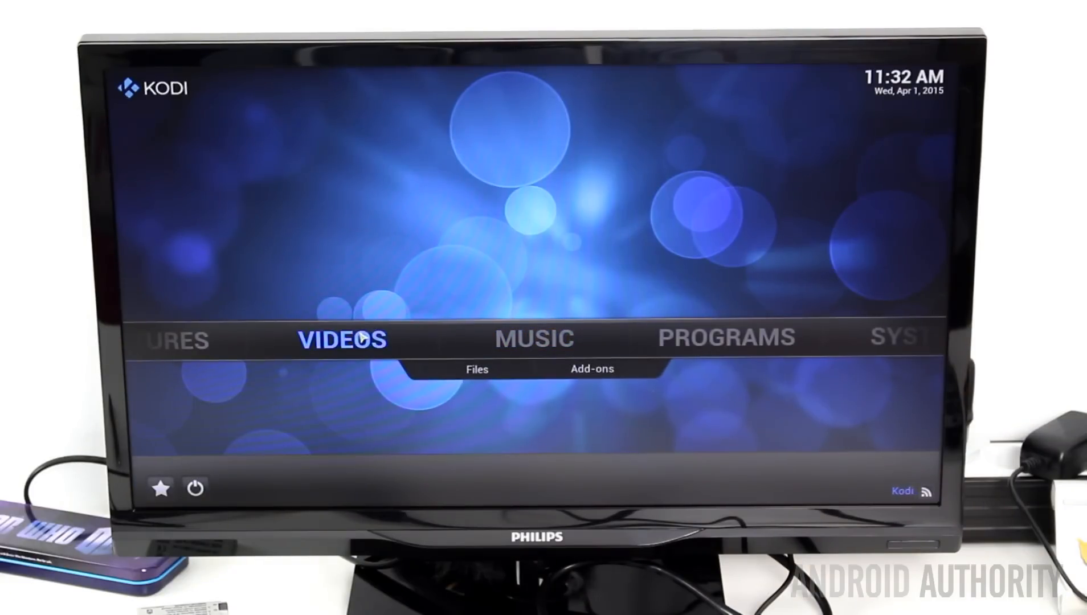
Move Kodi's home menu to SYSTEM and open the System info summary.
left_click(343, 339)
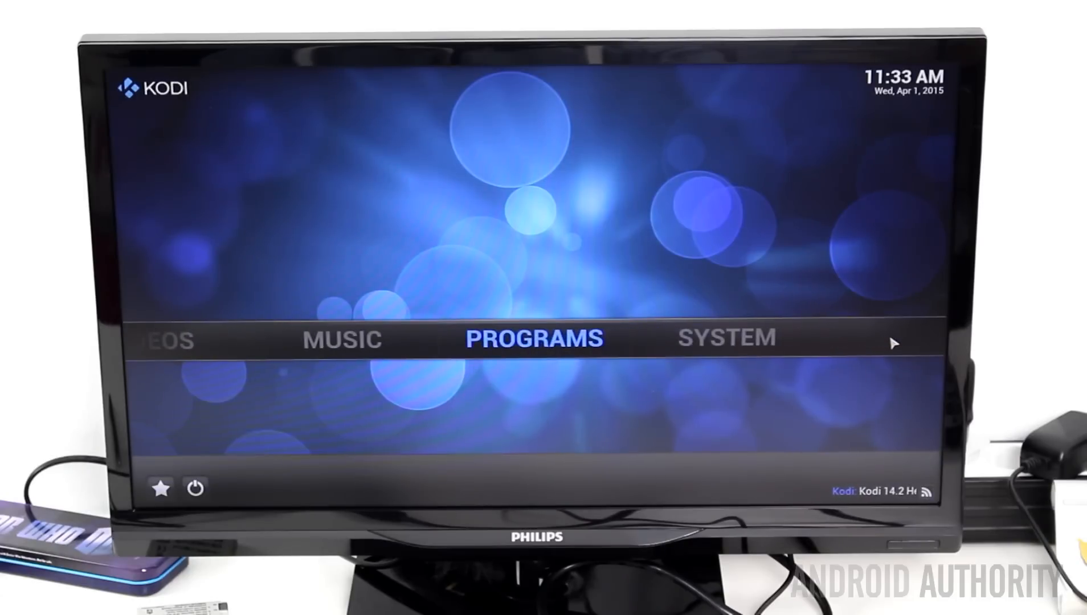
left_click(723, 339)
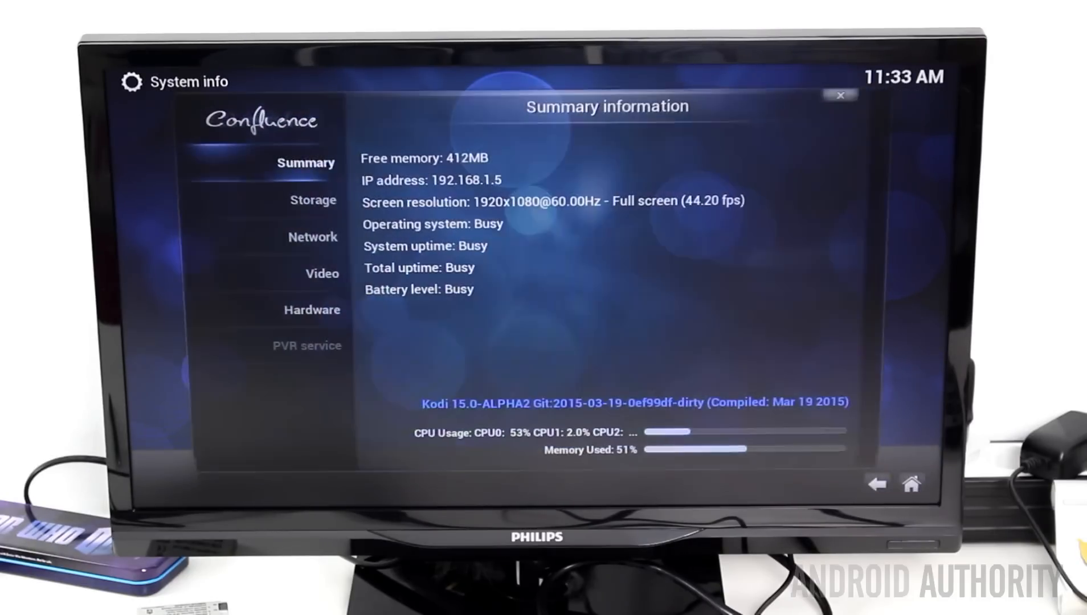